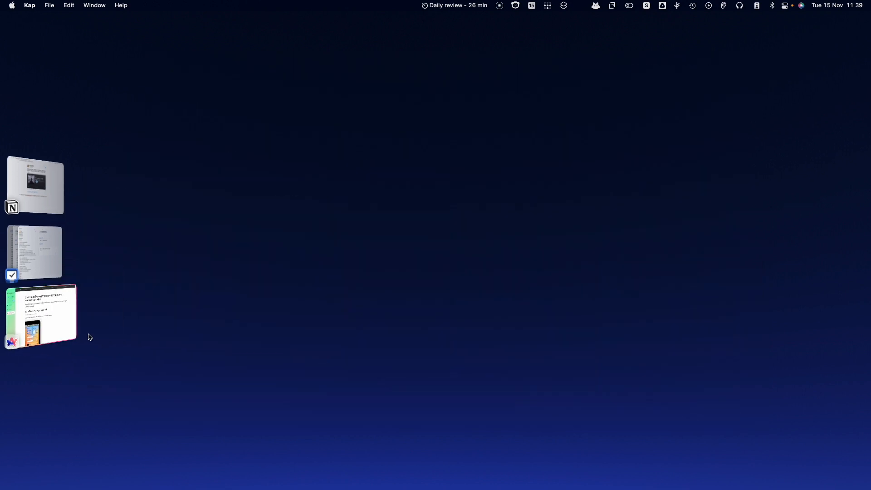
Bring the Arc stage showing Apple's Stage Manager support article to centre stage.
click(40, 315)
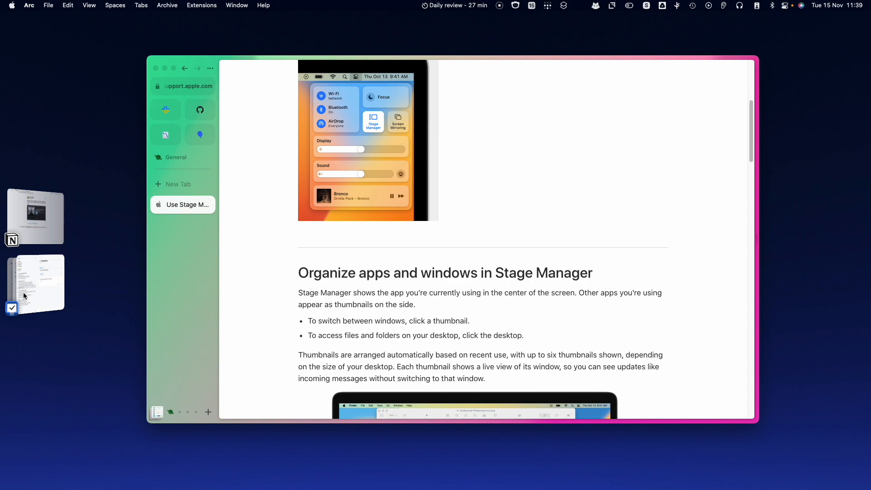
mouse_move(22, 280)
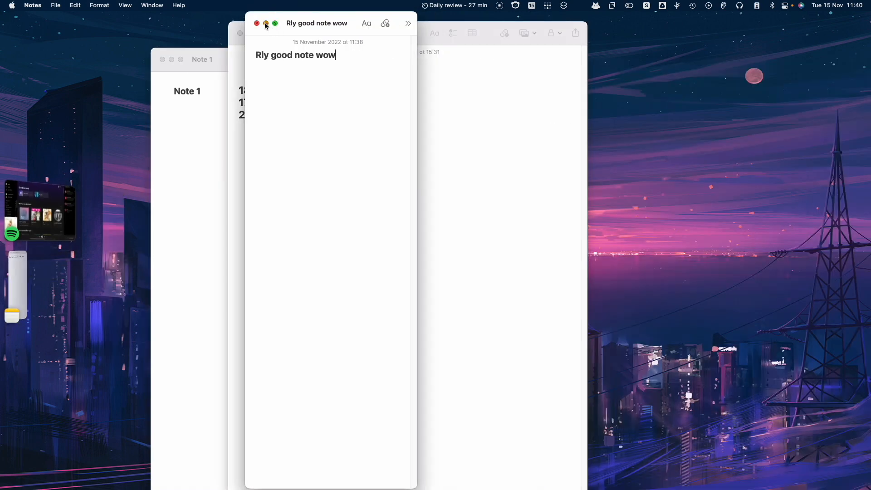
Minimize the Rly good note wow window and focus Can this be next to another note.
click(265, 23)
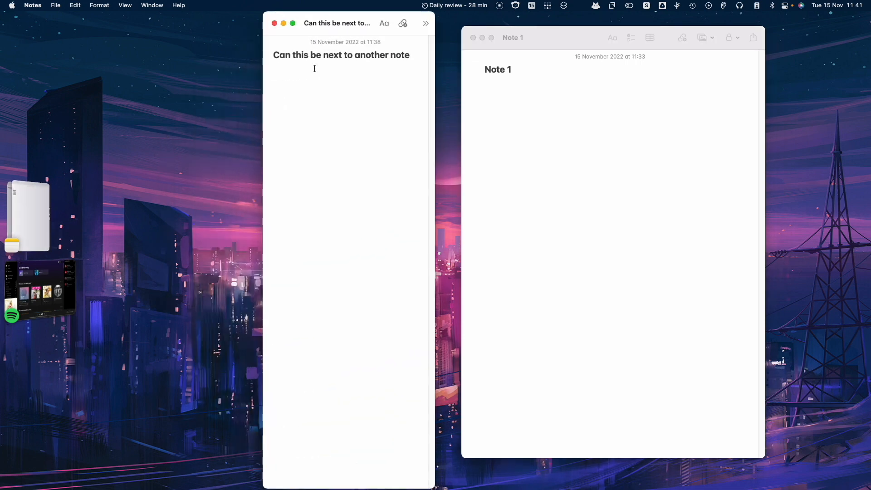
click(472, 37)
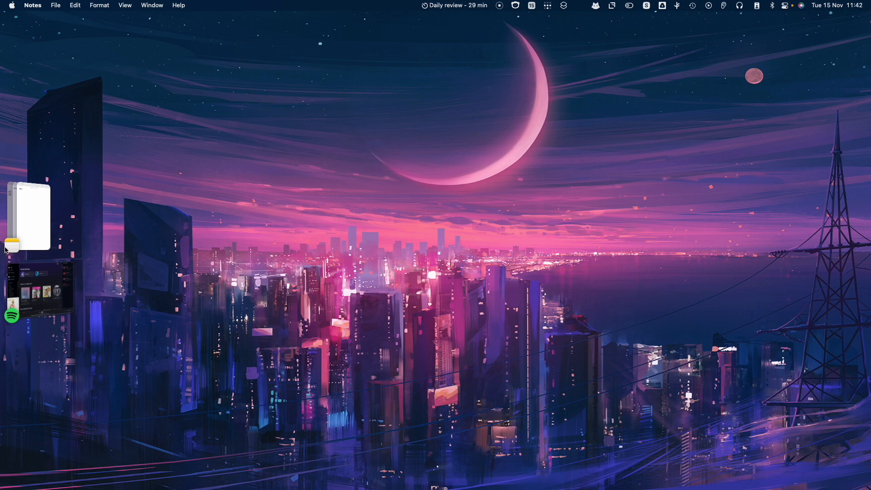
mouse_move(40, 242)
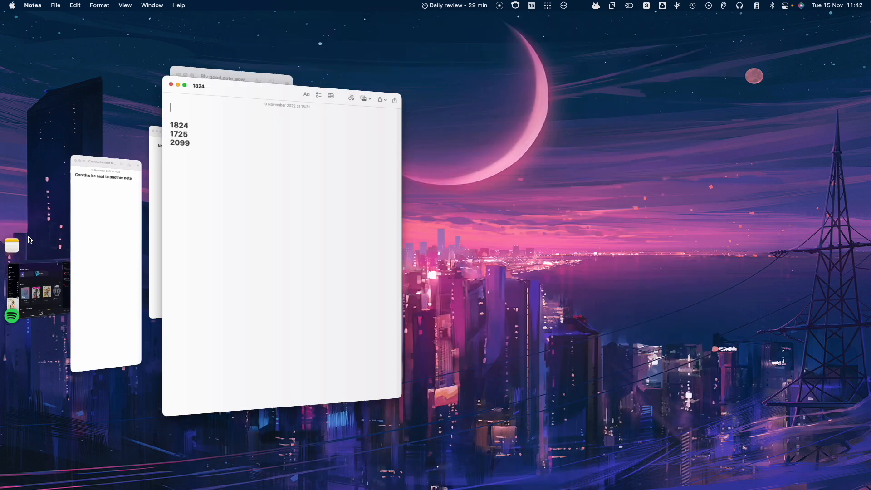
Send Note 1 out of the grouped stage, then open Rly good note wow and Note 1 separately.
click(185, 86)
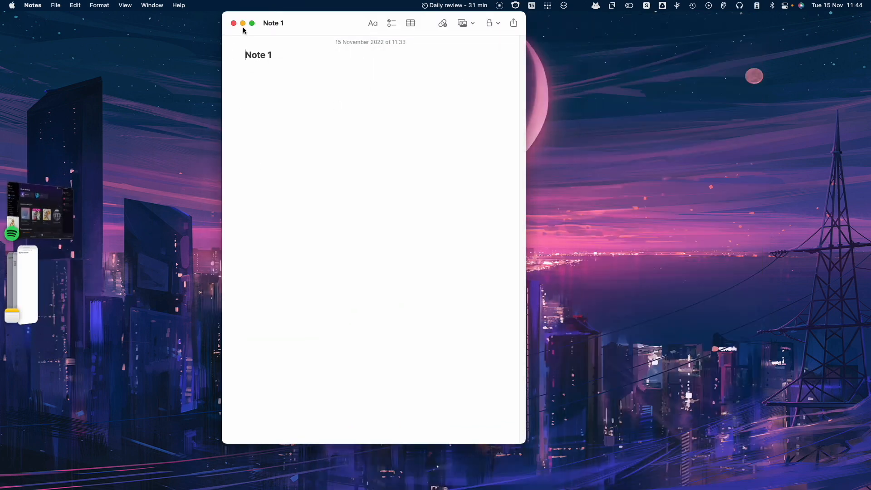
click(242, 23)
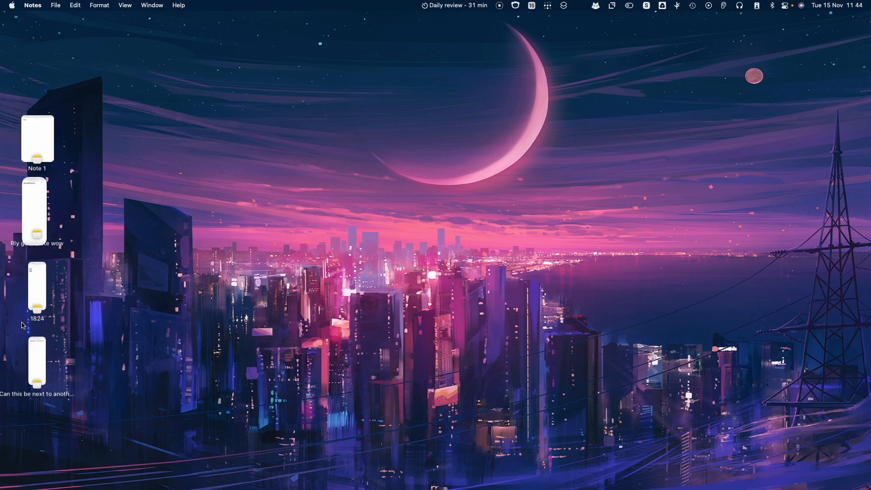
double_click(32, 211)
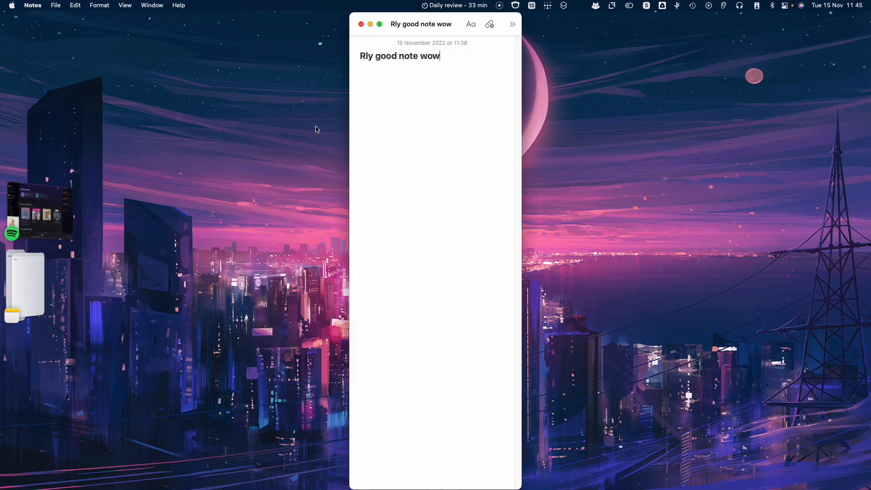
click(360, 24)
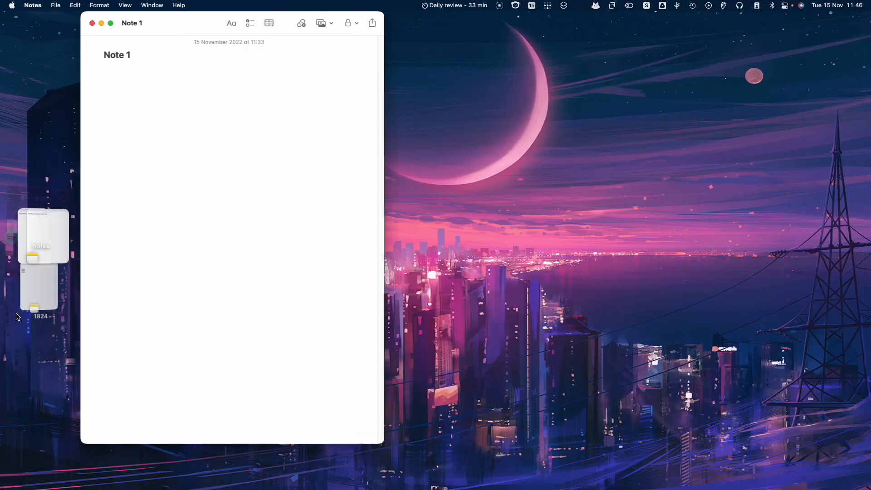
click(92, 23)
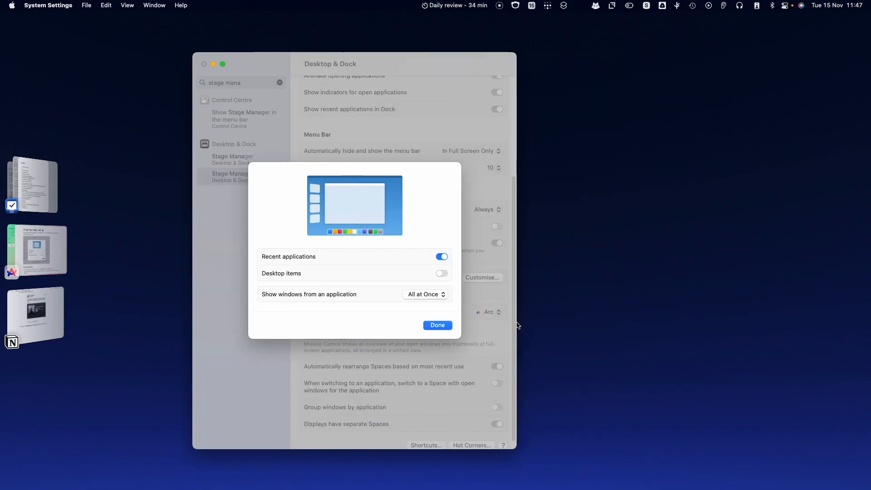
Dismiss the Stage Manager options sheet in Desktop & Dock with Done.
click(437, 324)
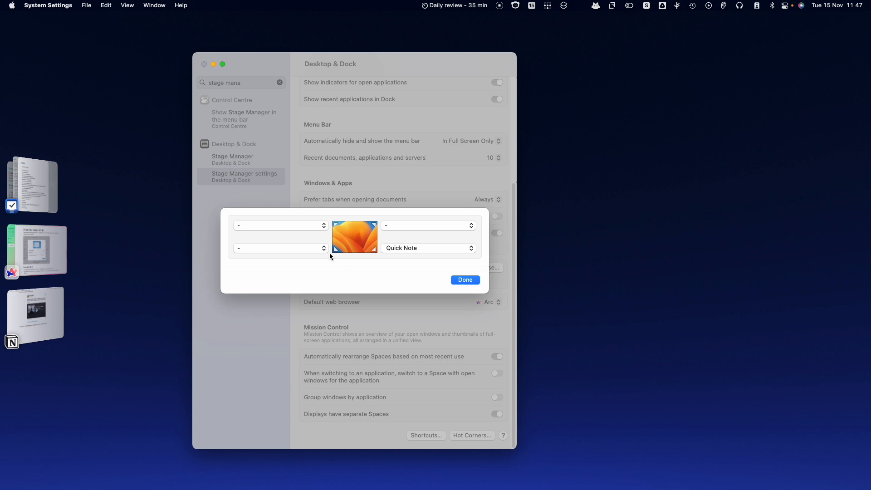
Set hot corners to Desktop, Notification Centre, Lock Screen and Quick Note, then cancel the lock.
click(424, 225)
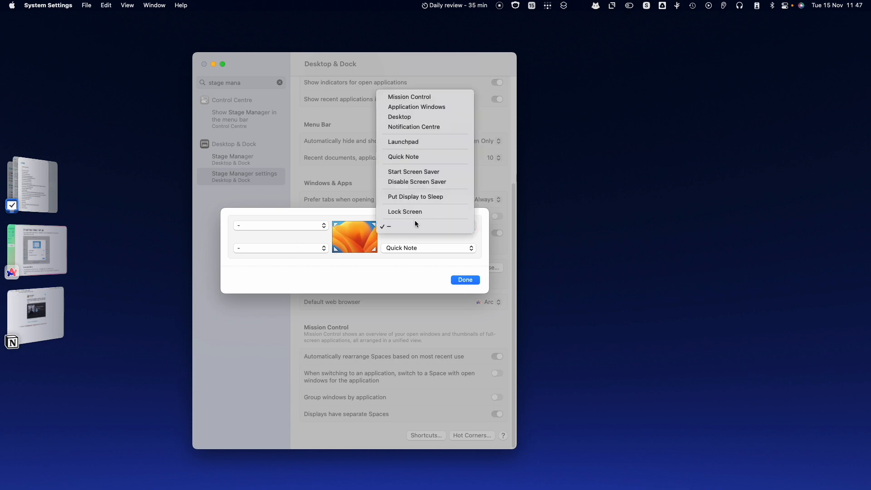
mouse_move(399, 117)
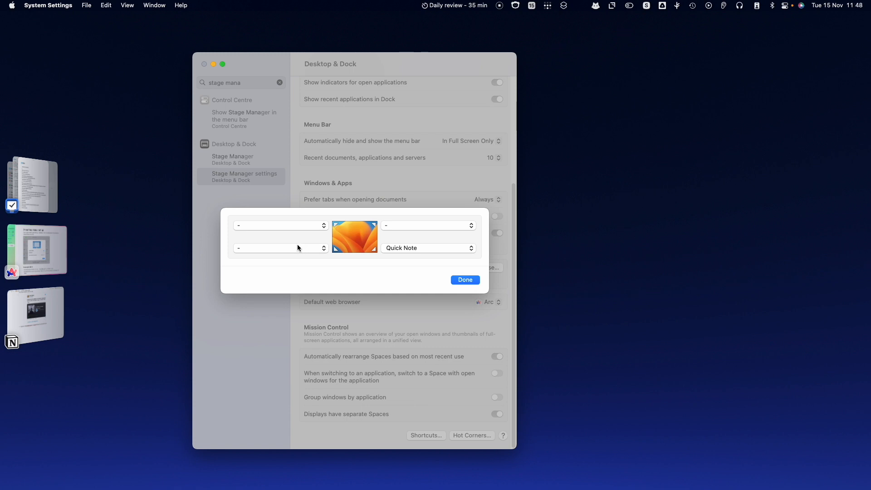
click(280, 247)
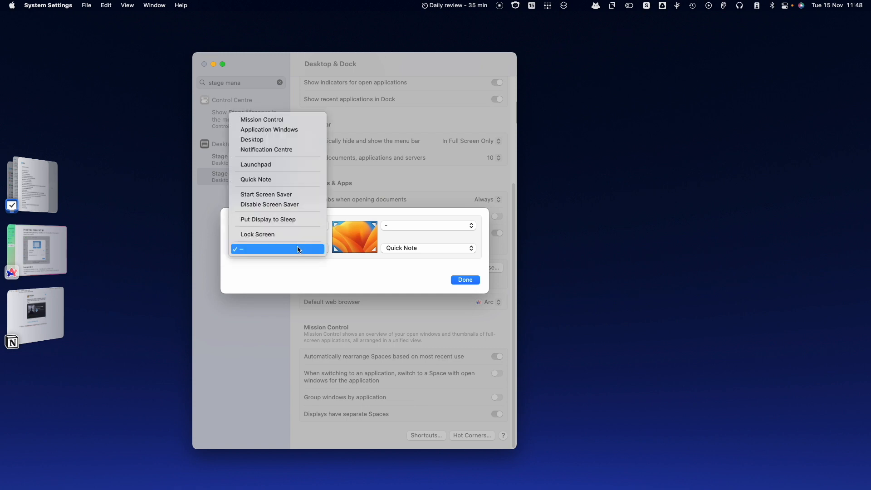
mouse_move(271, 179)
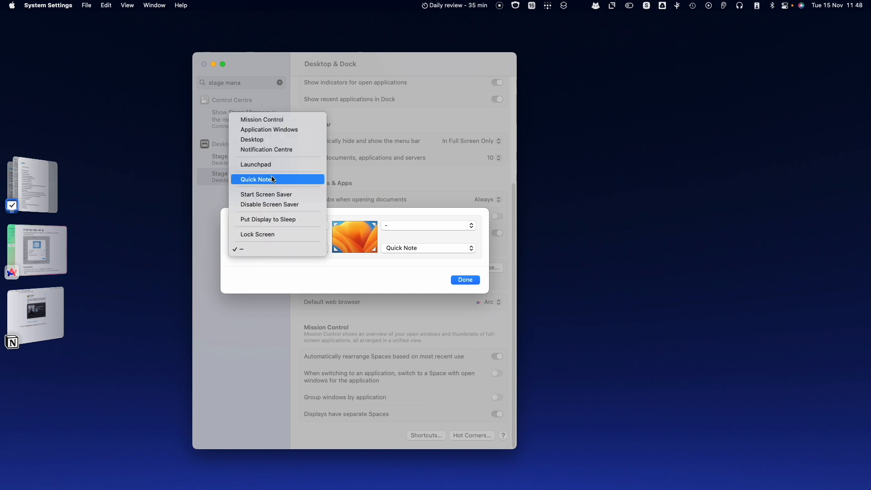
mouse_move(267, 149)
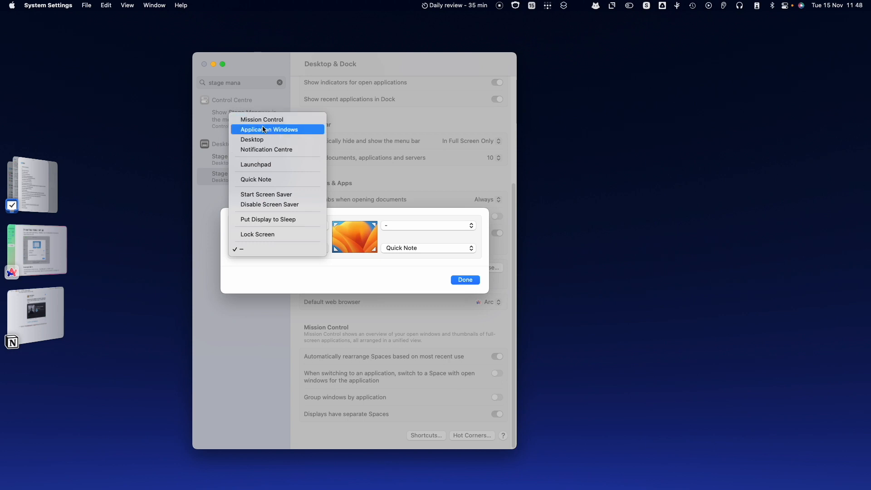
mouse_move(269, 234)
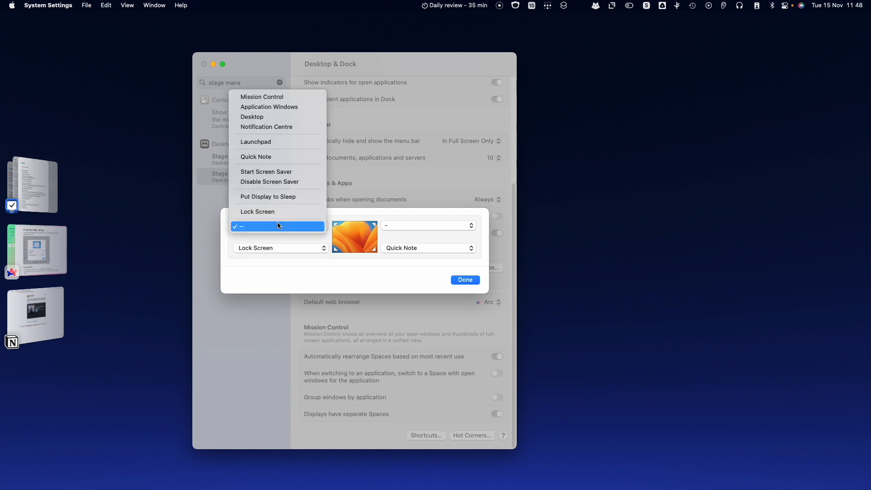
mouse_move(278, 142)
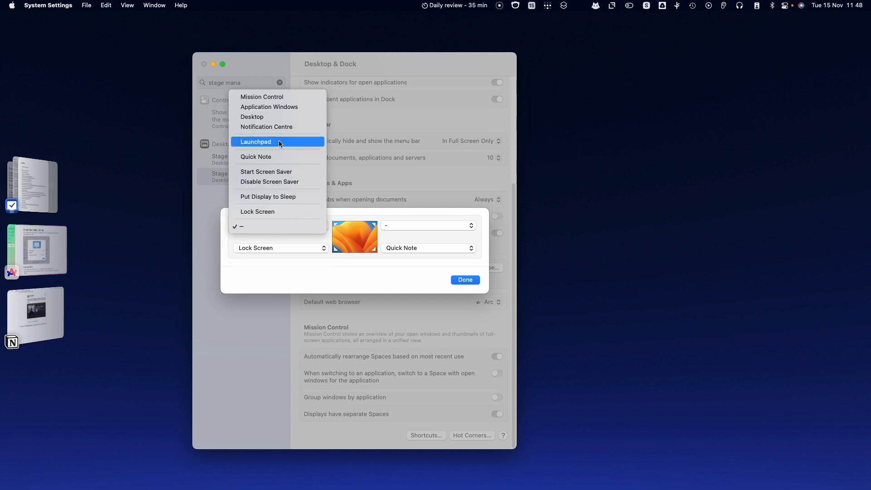
mouse_move(262, 96)
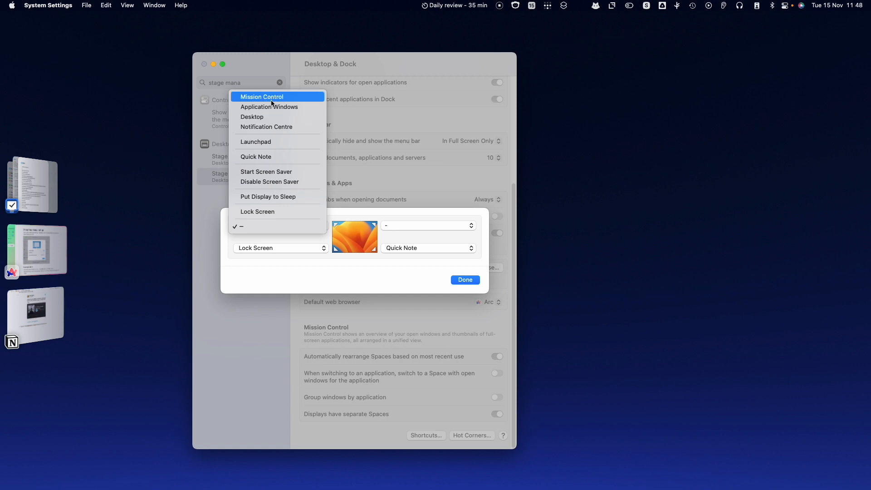
mouse_move(269, 136)
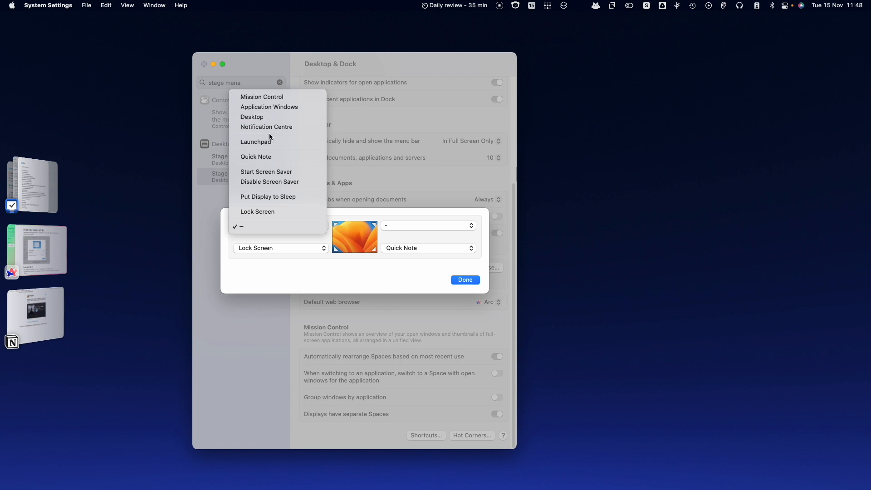
click(251, 116)
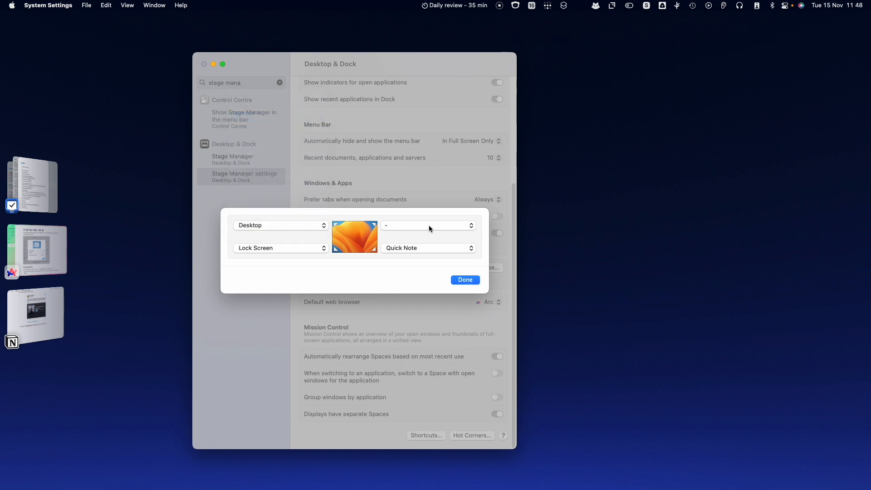
click(427, 225)
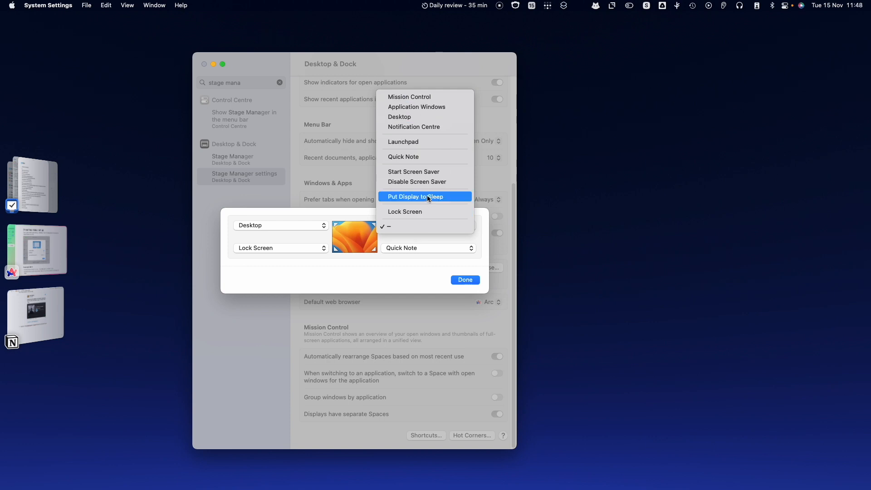
mouse_move(416, 181)
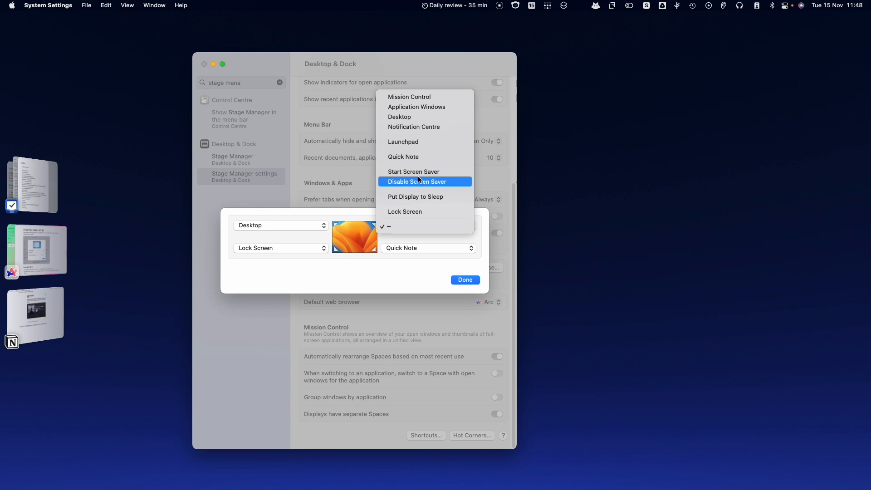
mouse_move(404, 126)
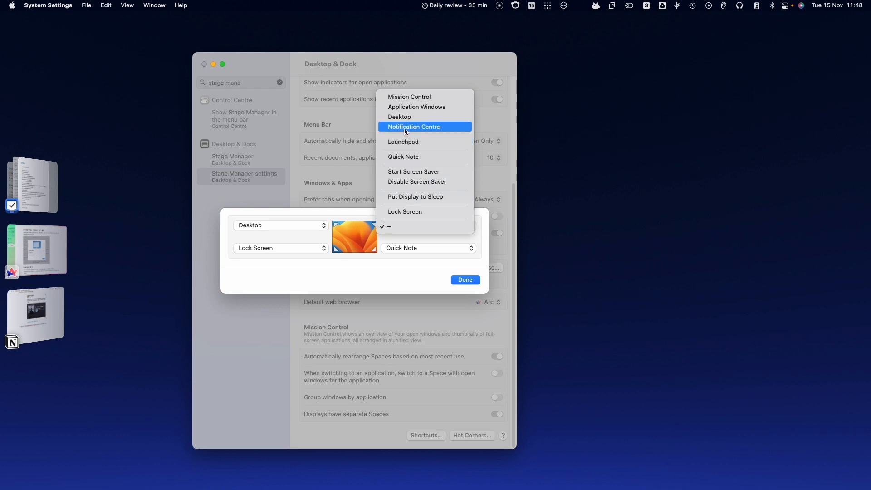
click(412, 126)
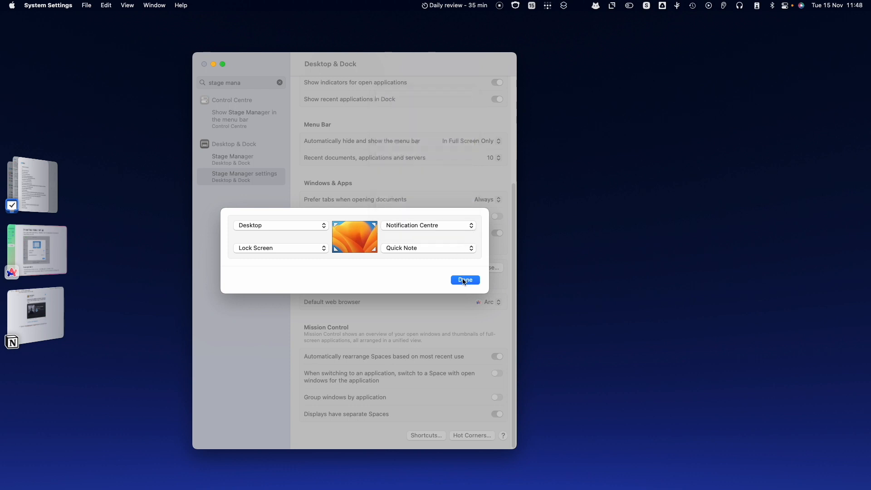
click(464, 279)
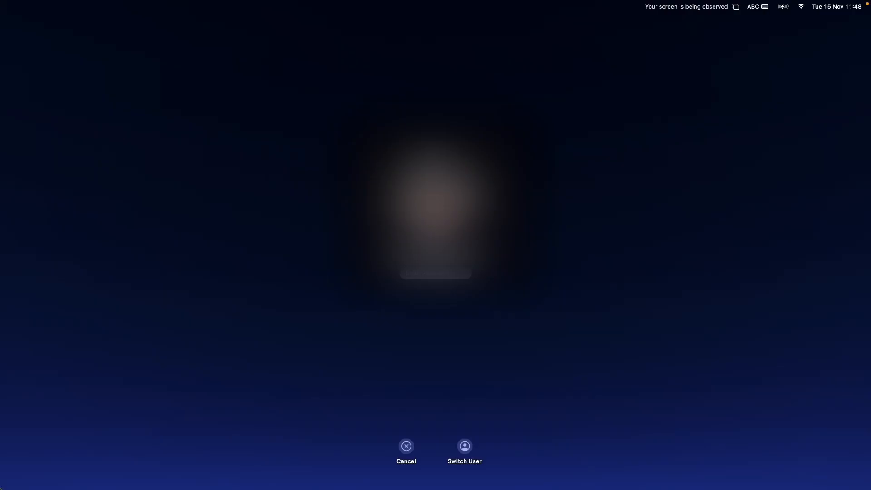
click(406, 446)
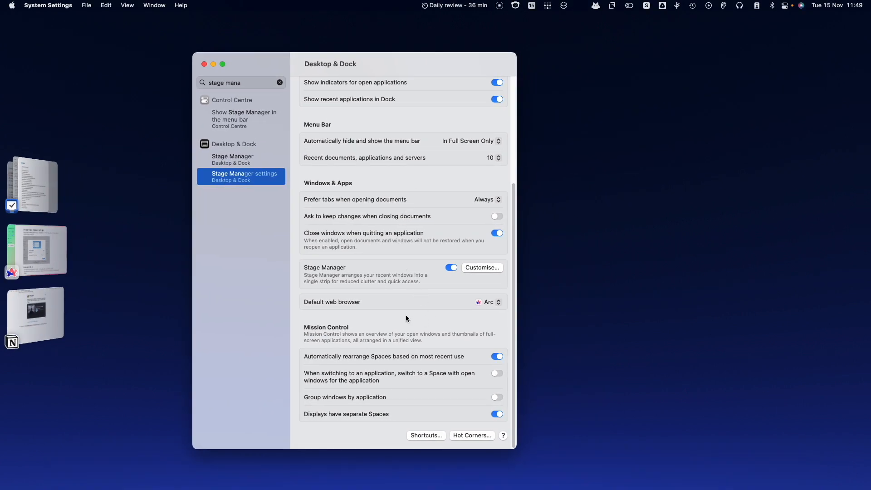
Switch off 'Automatically rearrange Spaces based on most recent use' under Mission Control.
click(454, 5)
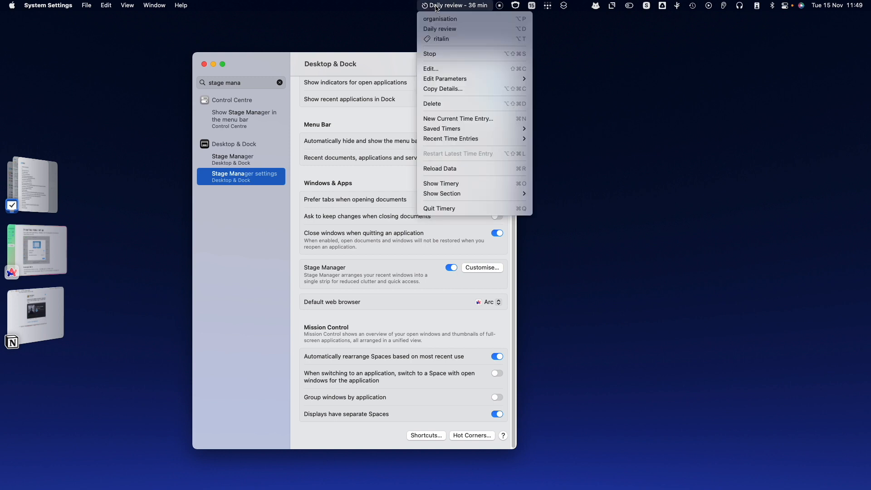
click(455, 5)
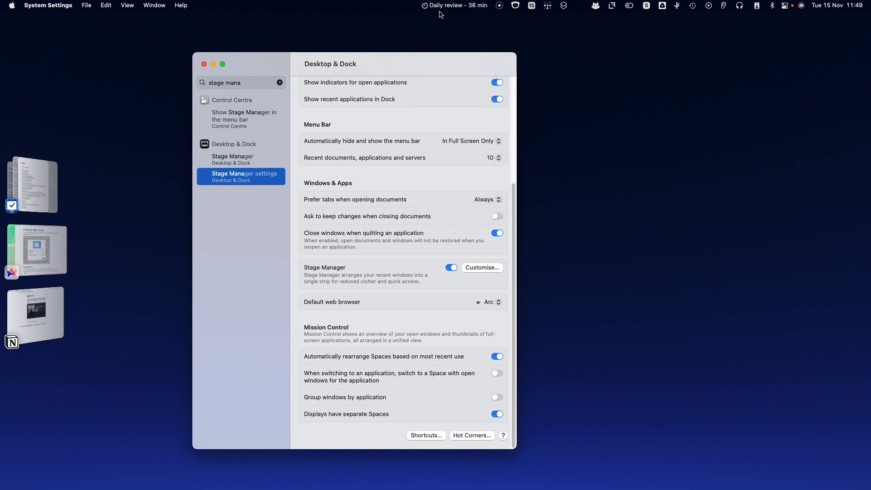
mouse_move(394, 196)
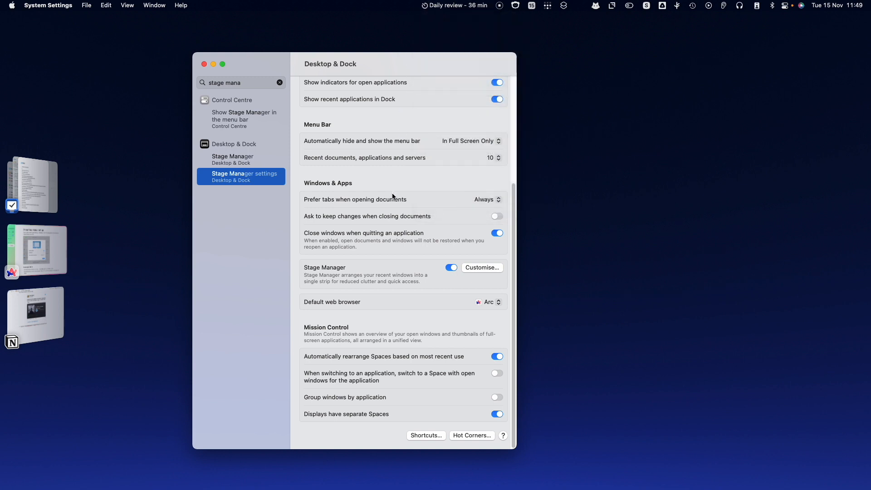
scroll(up, 3)
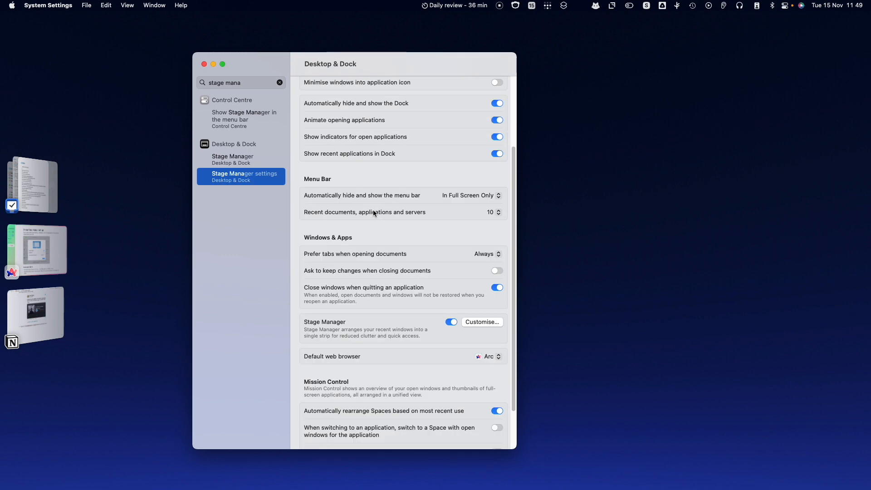
scroll(down, 3)
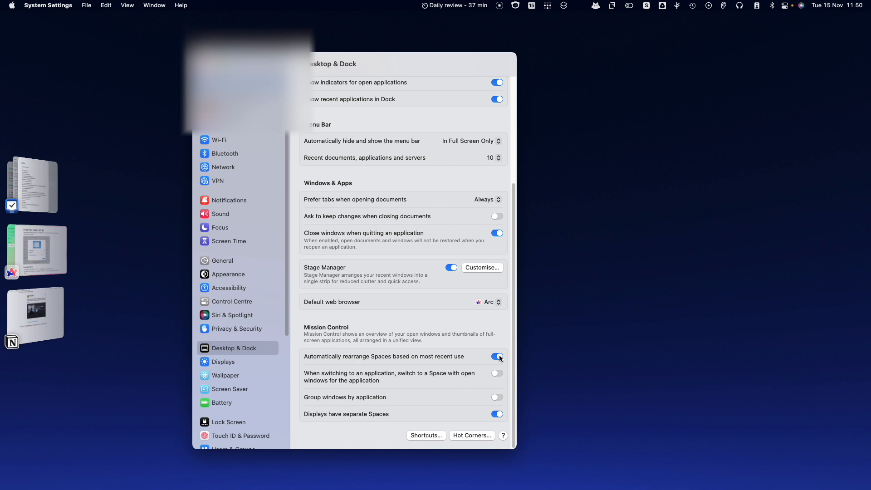
click(496, 356)
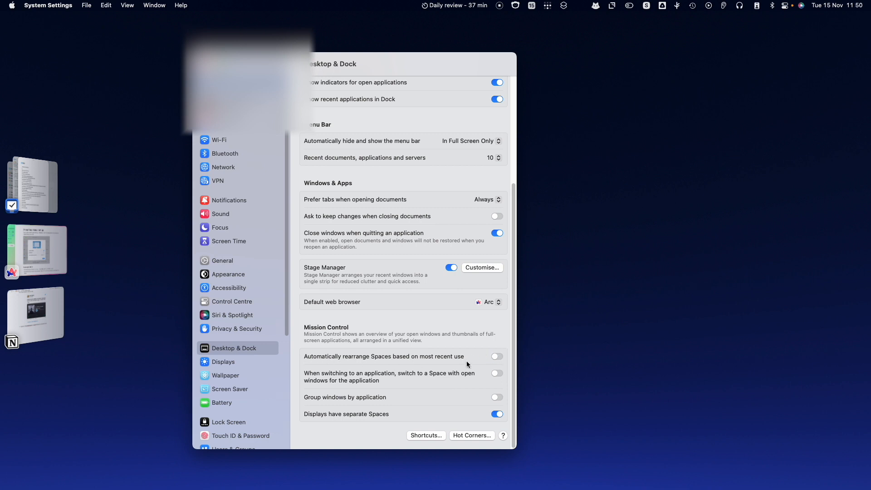
mouse_move(477, 361)
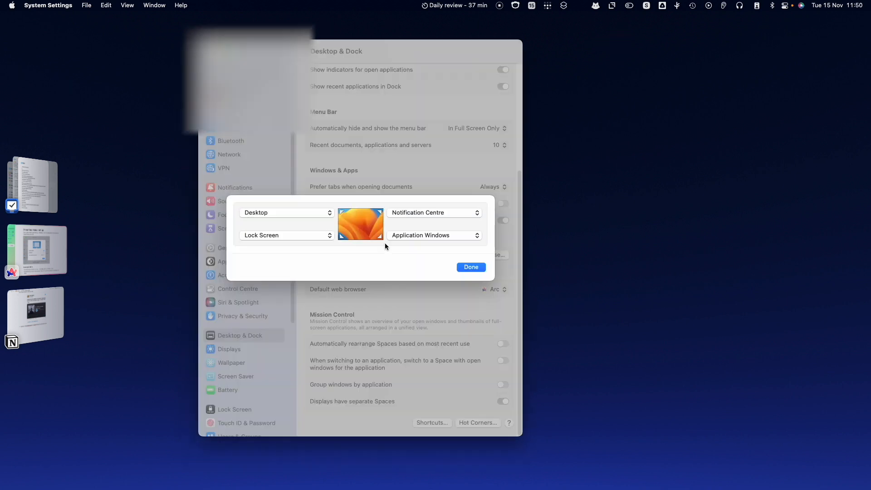
Save right-hand hot corners as Mission Control and Start Screen Saver, then use Hello with clock.
click(433, 212)
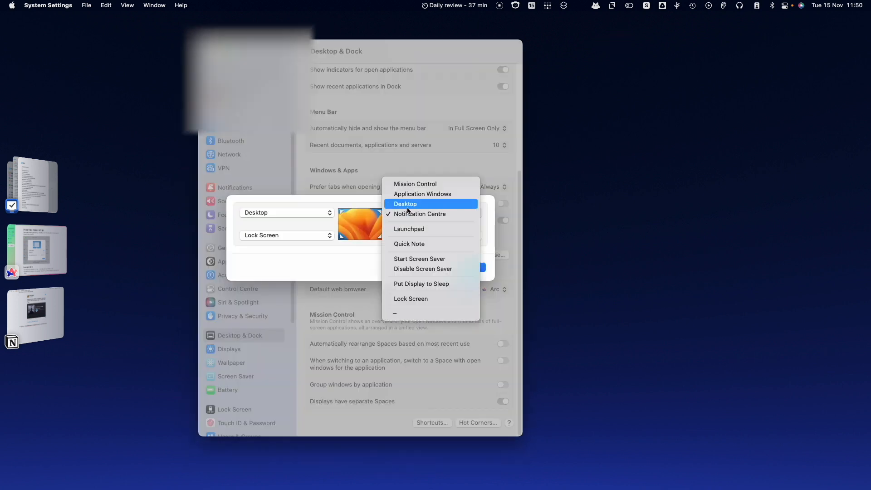
click(422, 194)
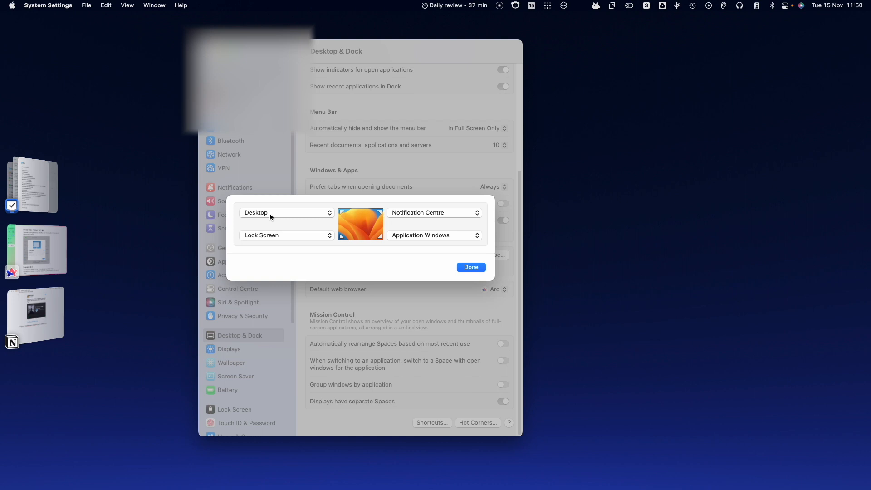
click(434, 213)
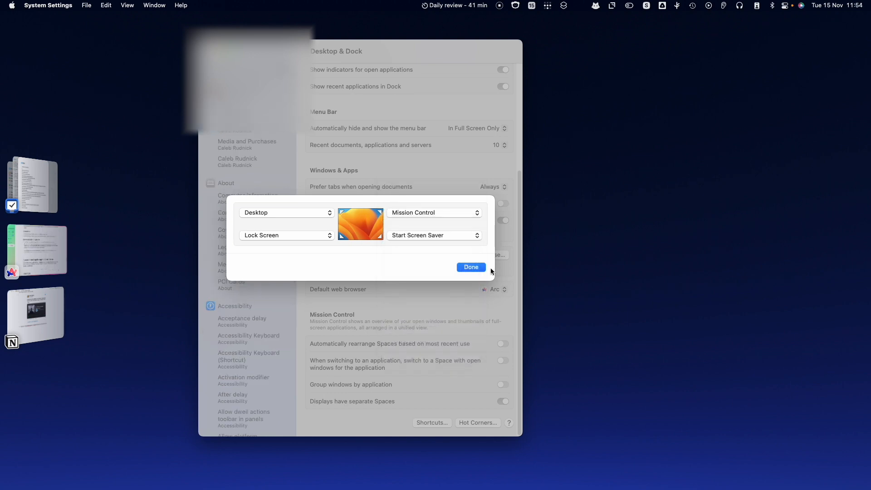
click(470, 267)
text(scre)
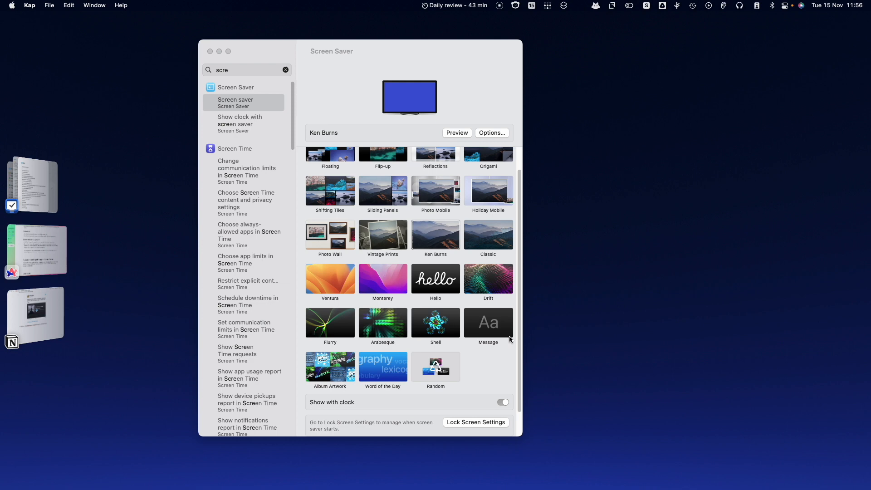
scroll(down, 3)
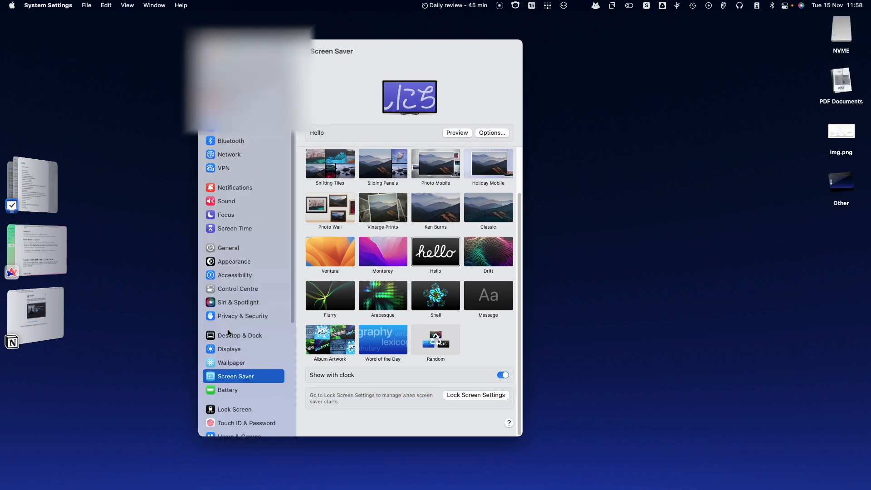
Set Stage Manager to show recent apps, hide desktop items, and show windows one at a time.
click(240, 334)
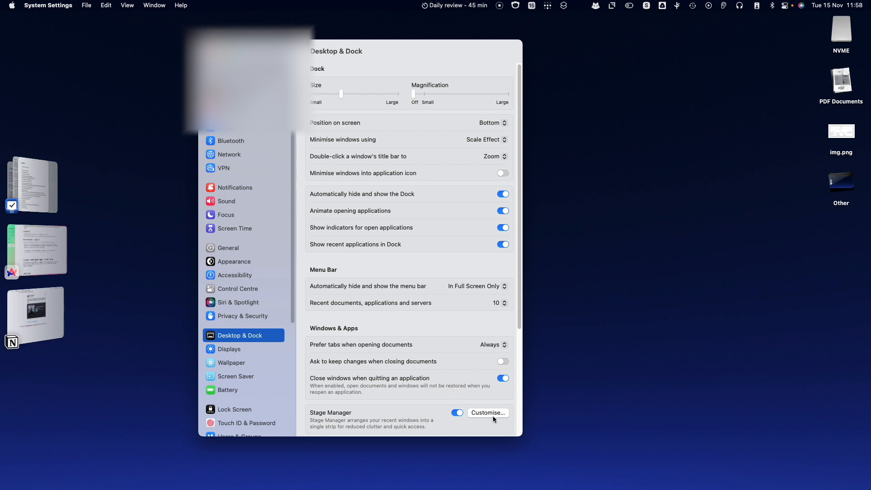
click(487, 412)
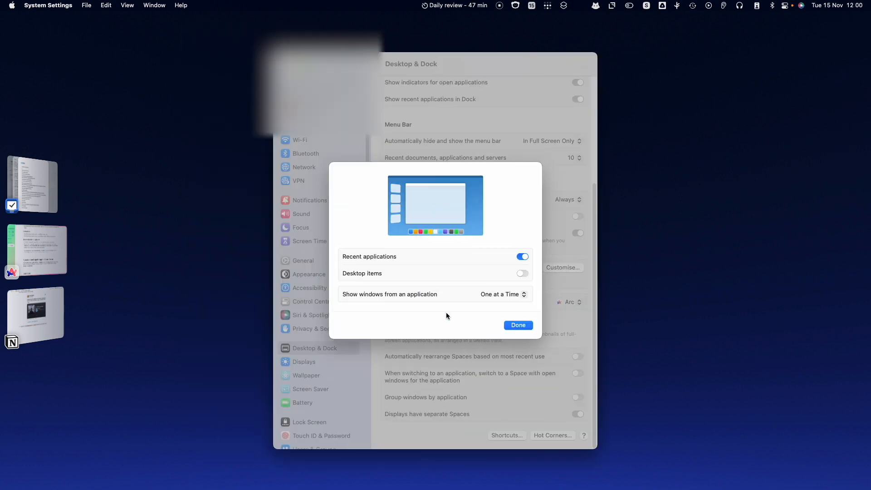
click(517, 324)
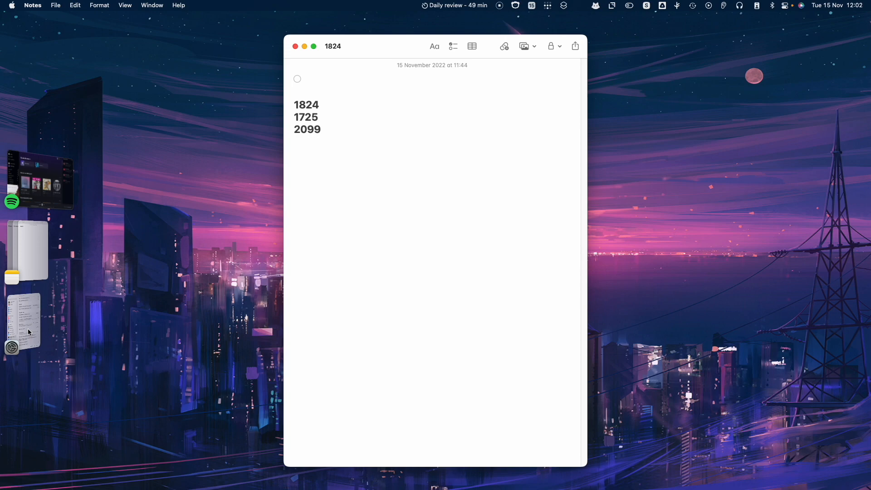
Open Rly good note wow in its stage and add Can this be next to another note beside it.
click(295, 46)
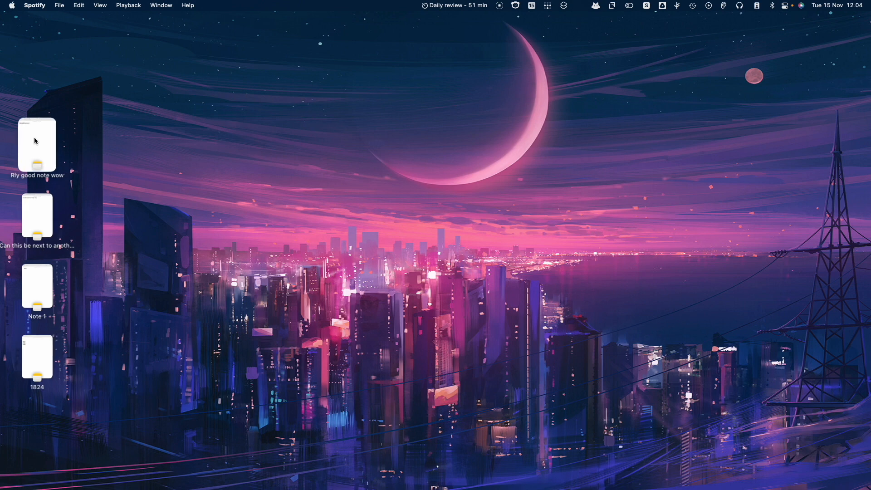
double_click(37, 146)
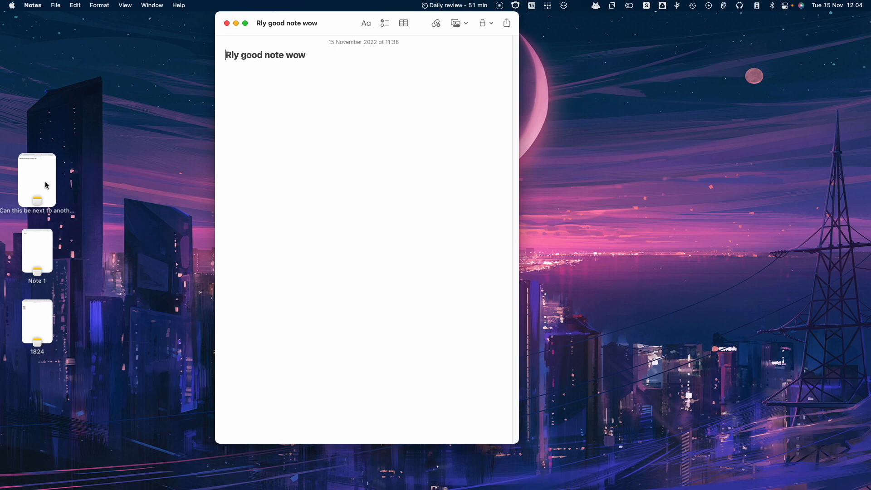
double_click(36, 177)
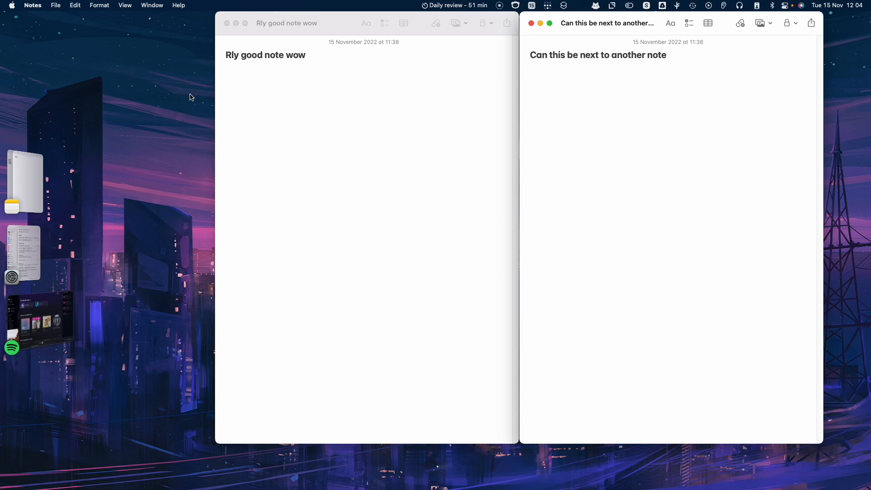
mouse_move(116, 273)
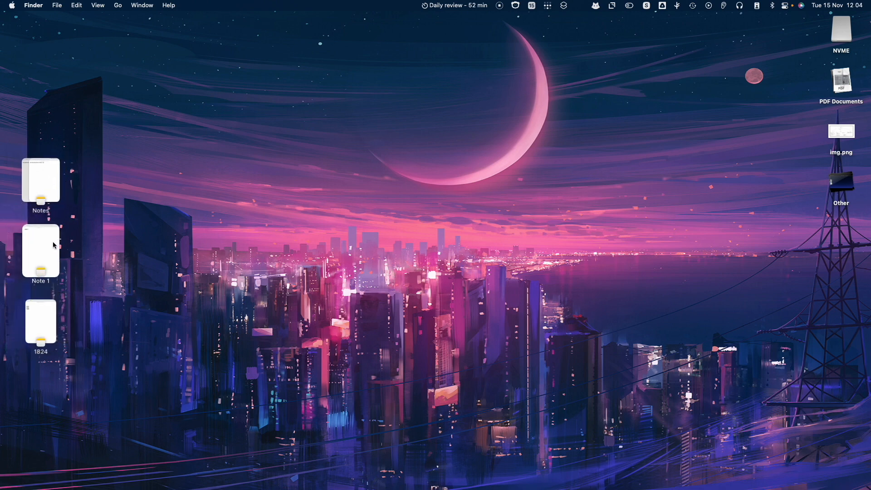
Open a note stage from the strip and set the top-right hot corner to Put Display to Sleep.
click(40, 250)
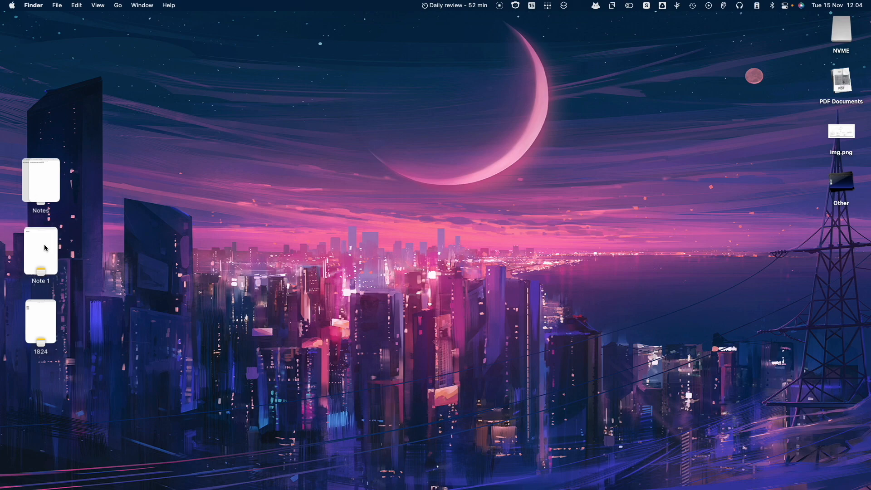
double_click(40, 252)
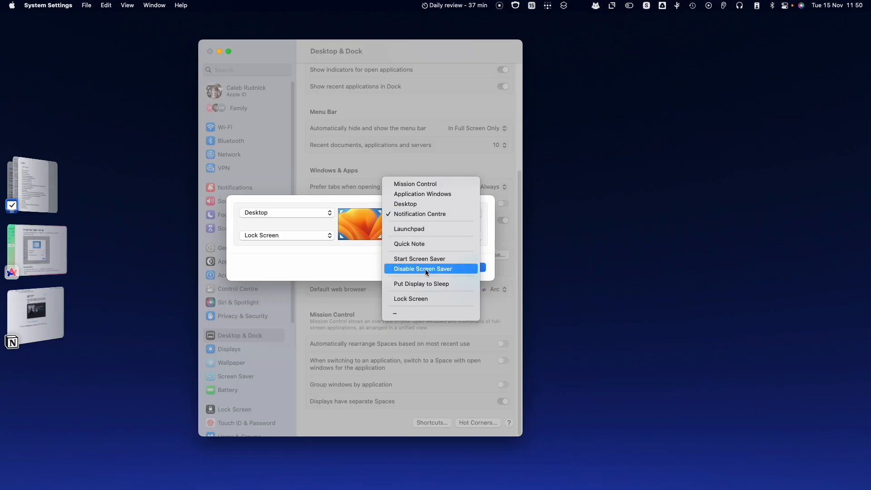
click(421, 283)
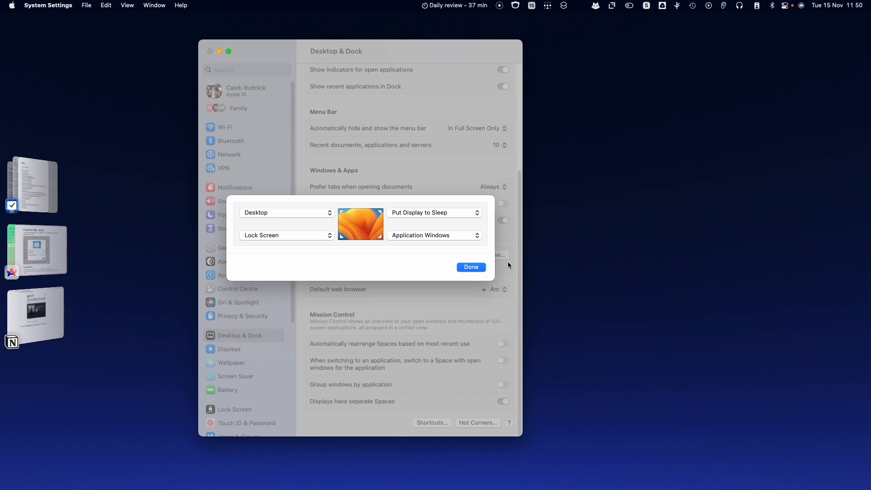